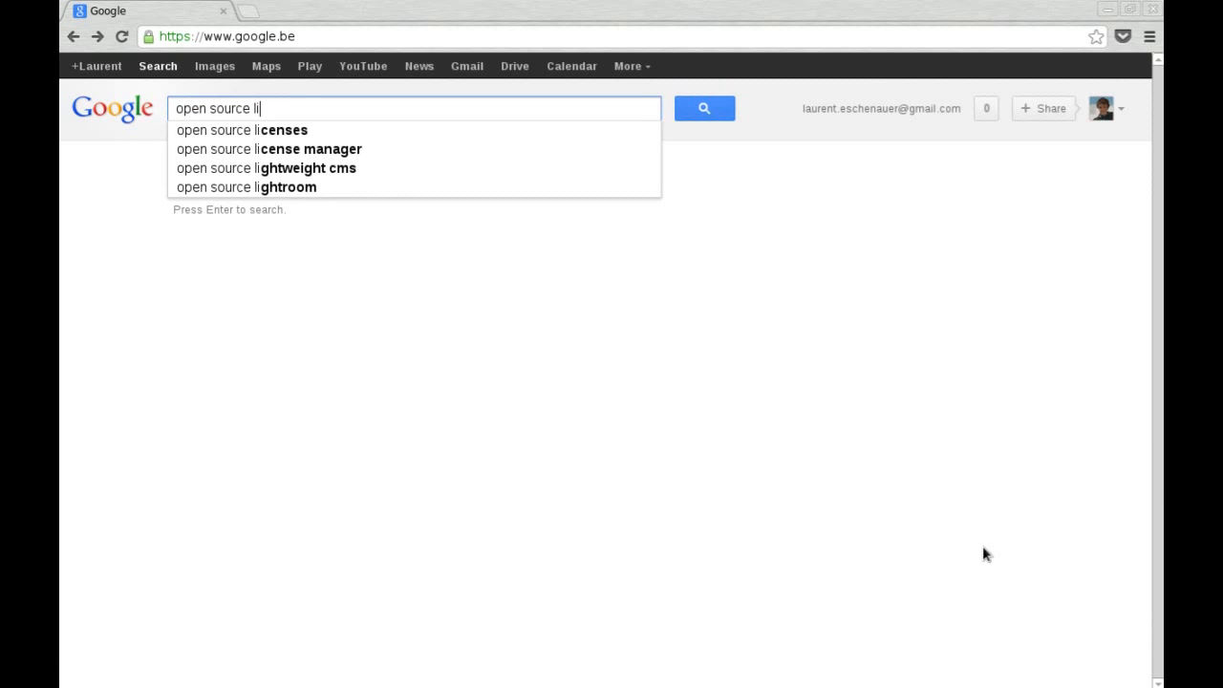
Step: Run a Google search for 'open source lifestreaming application'
text(festreami)
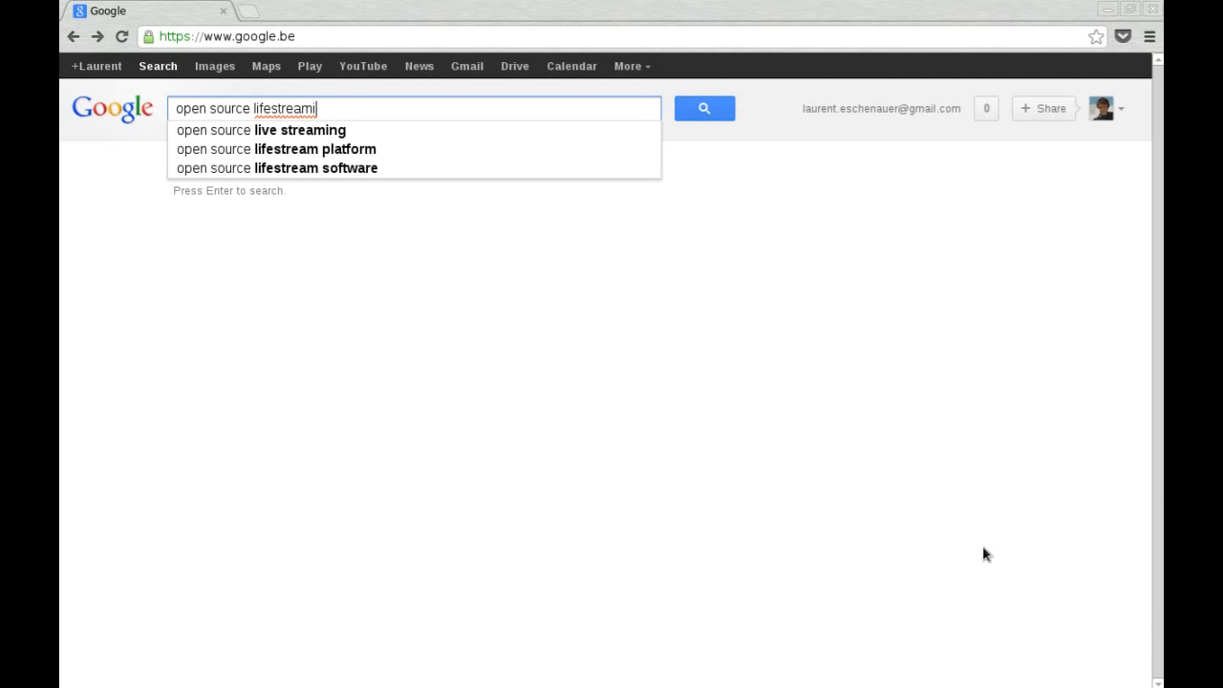
text(ng application)
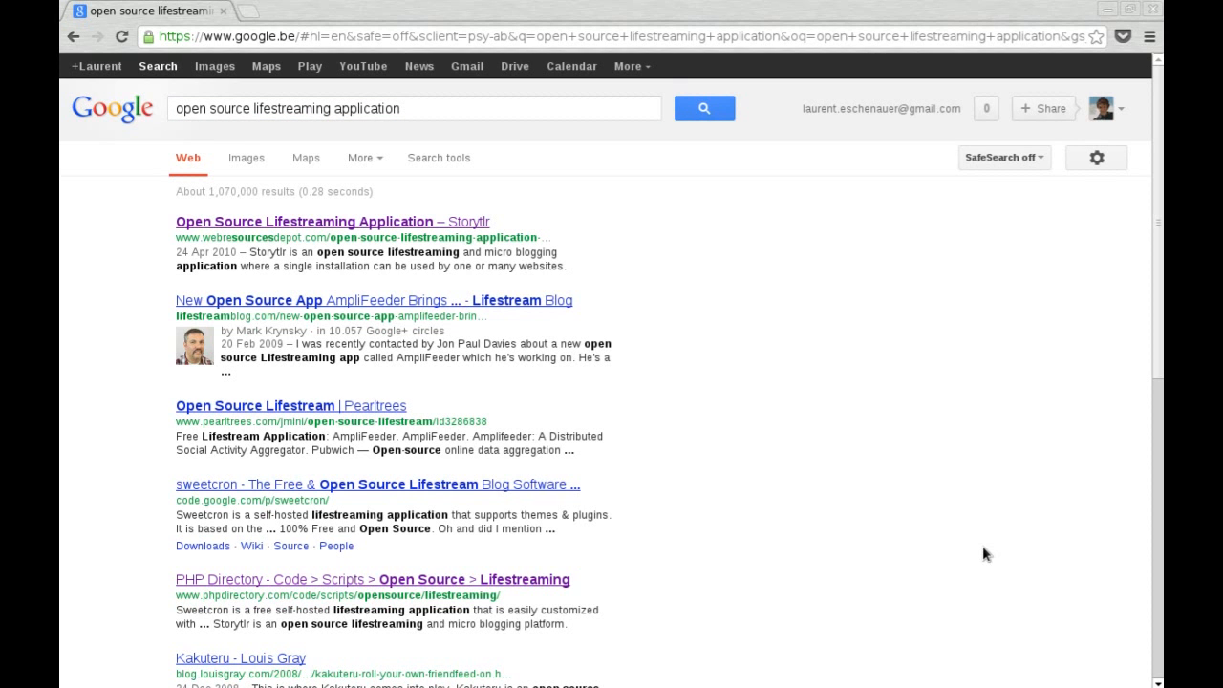
mouse_move(435, 227)
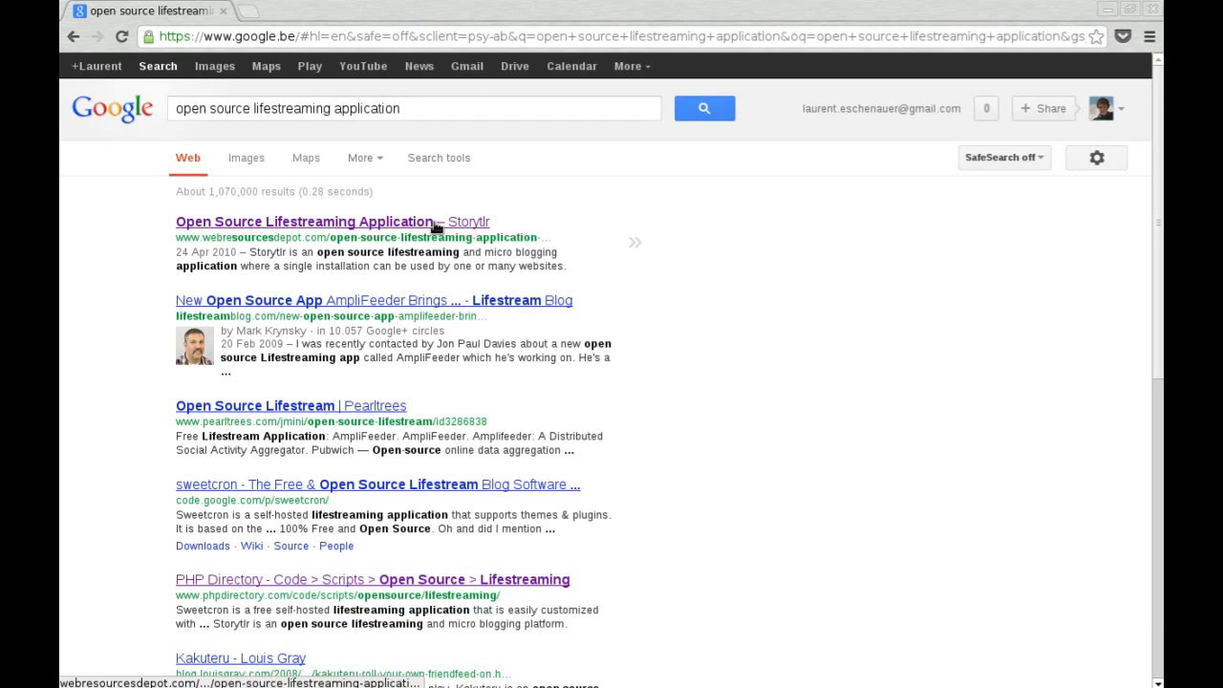
Step: Open the top 'Open Source Lifestreaming Application – Storytlr' result and scroll down the Storytlr site
click(304, 221)
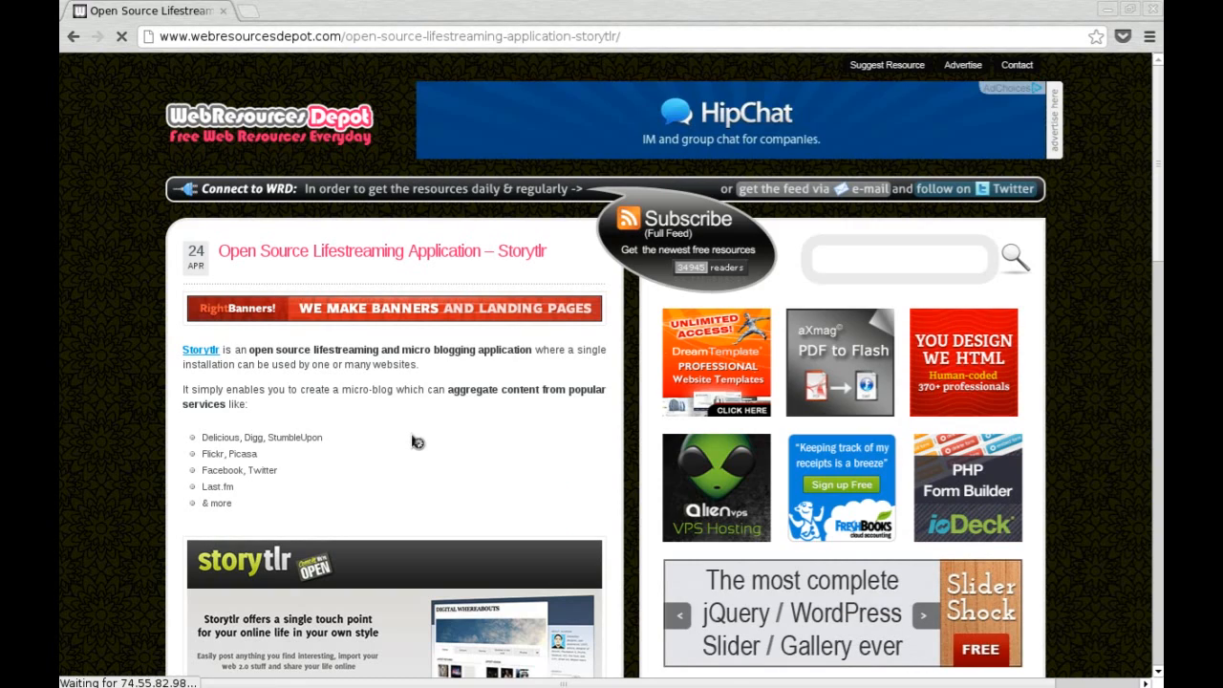
scroll(down, 3)
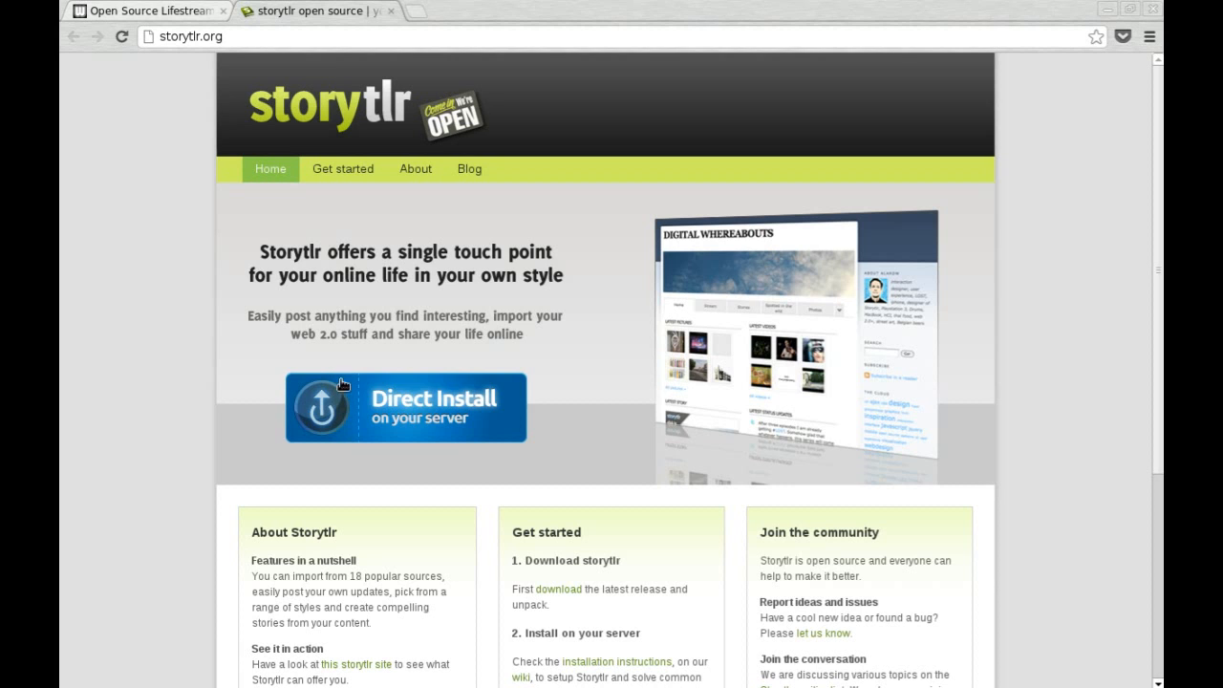
scroll(down, 3)
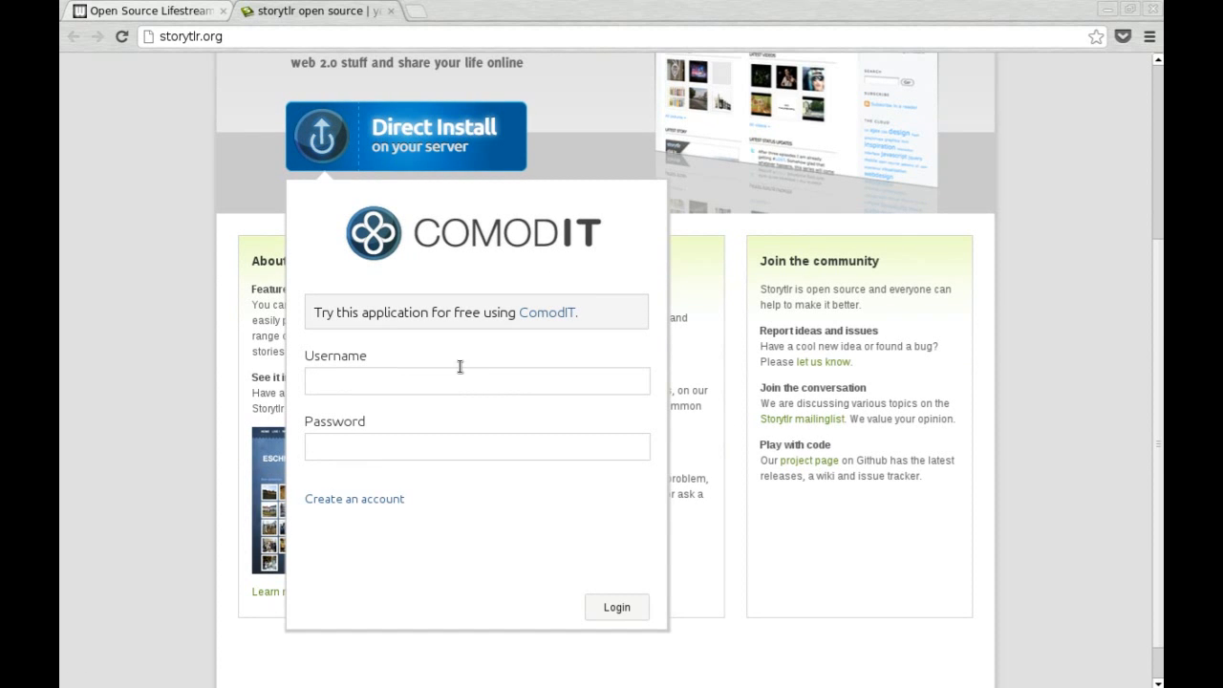
Step: Log in as demo, choose the free cloud test drive, set a password, and install Storytlr
text(demo)
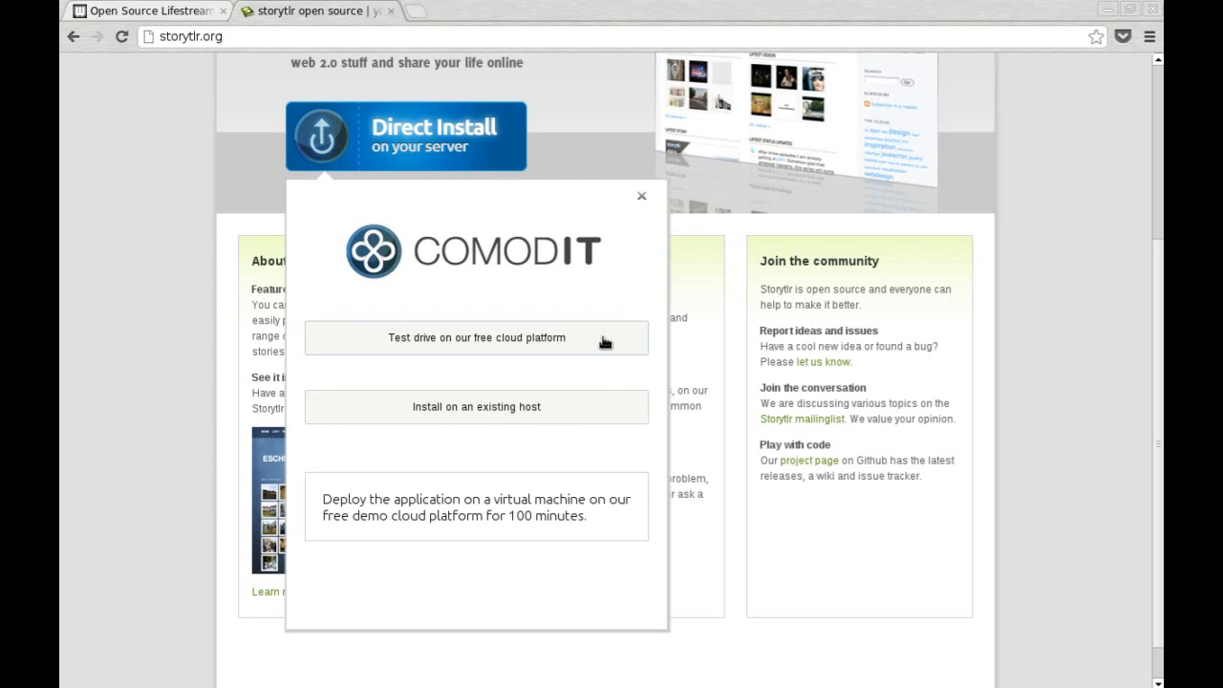
click(475, 337)
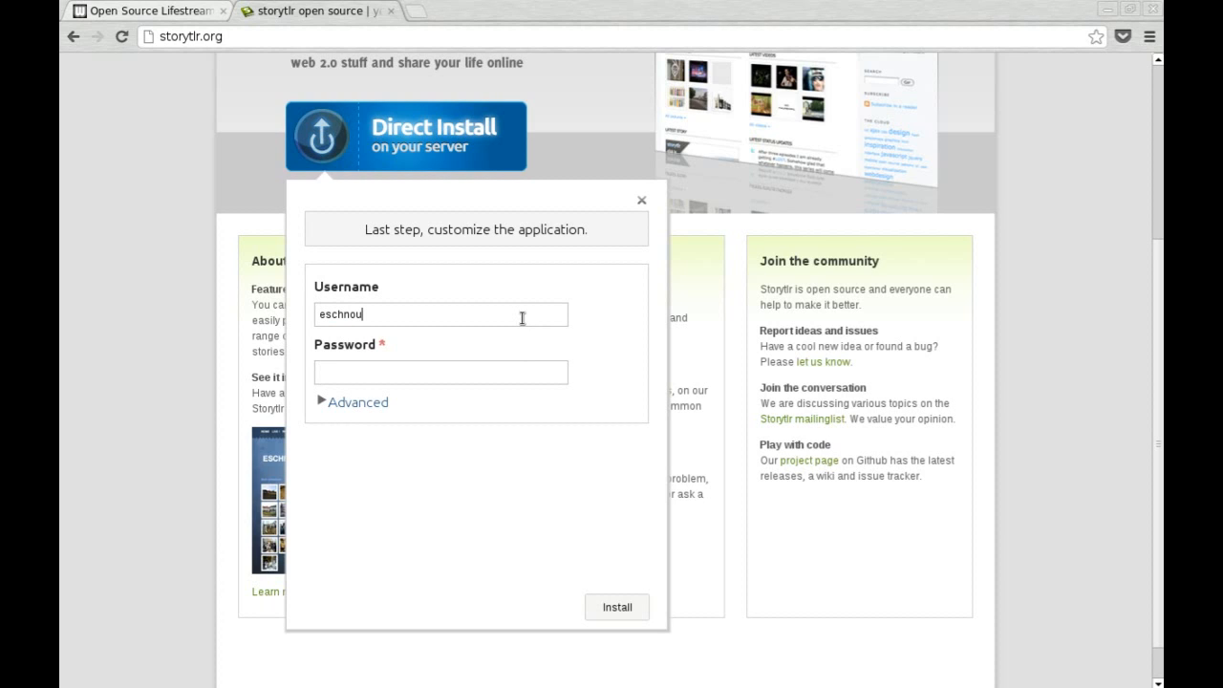
text(password)
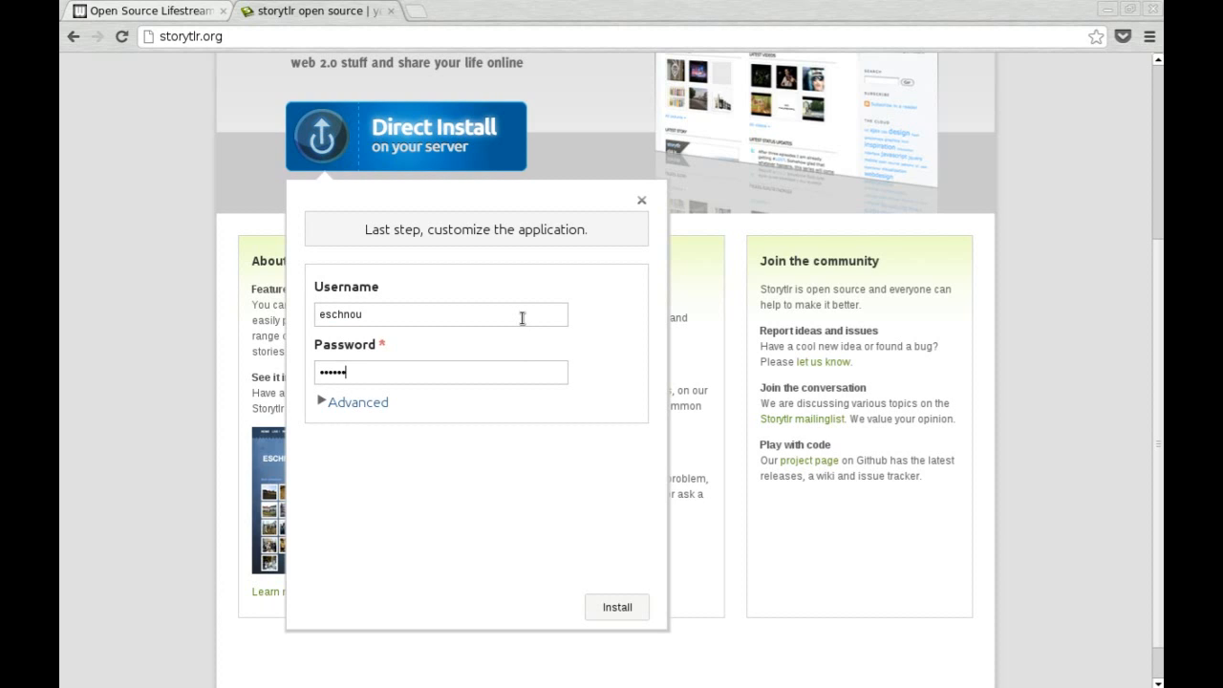
click(617, 607)
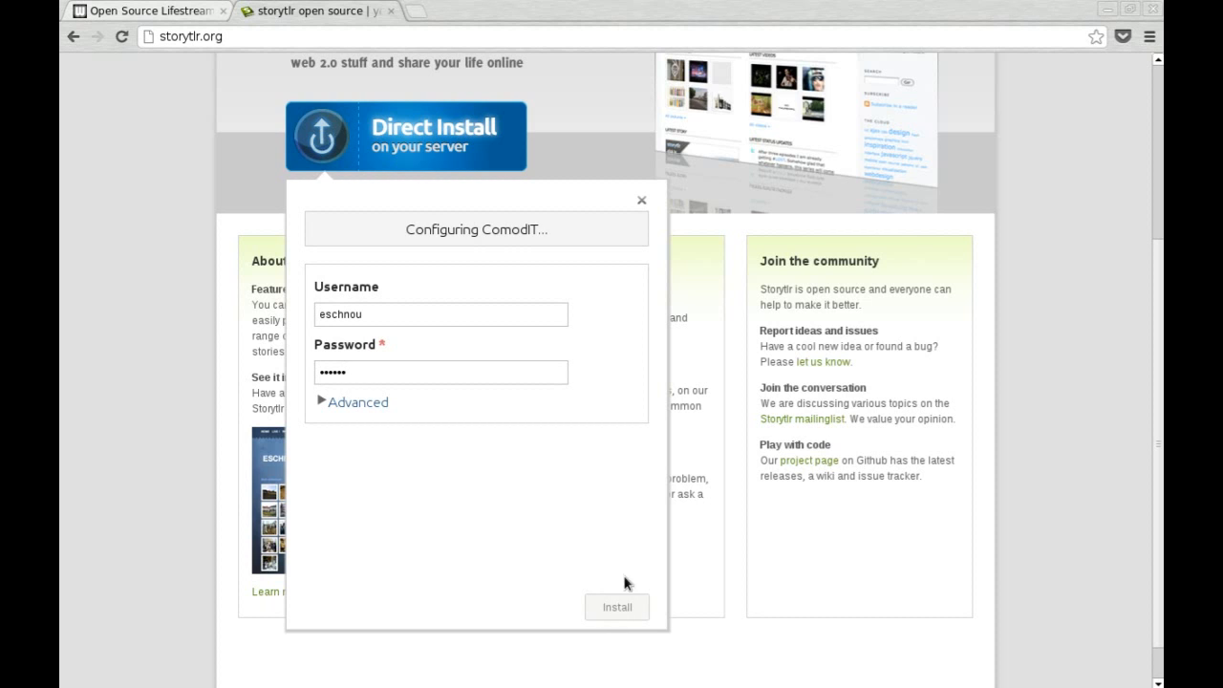
mouse_move(629, 567)
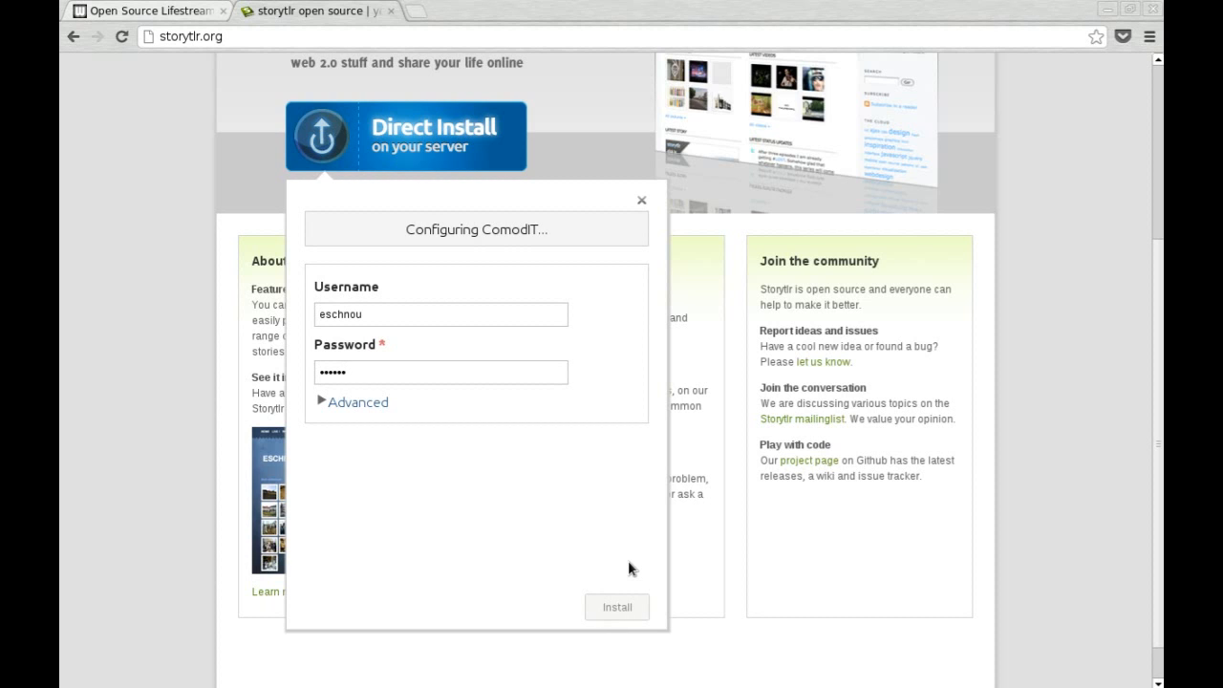
Step: Wait for ComodIT to report Storytlr correctly installed with its host address
click(617, 607)
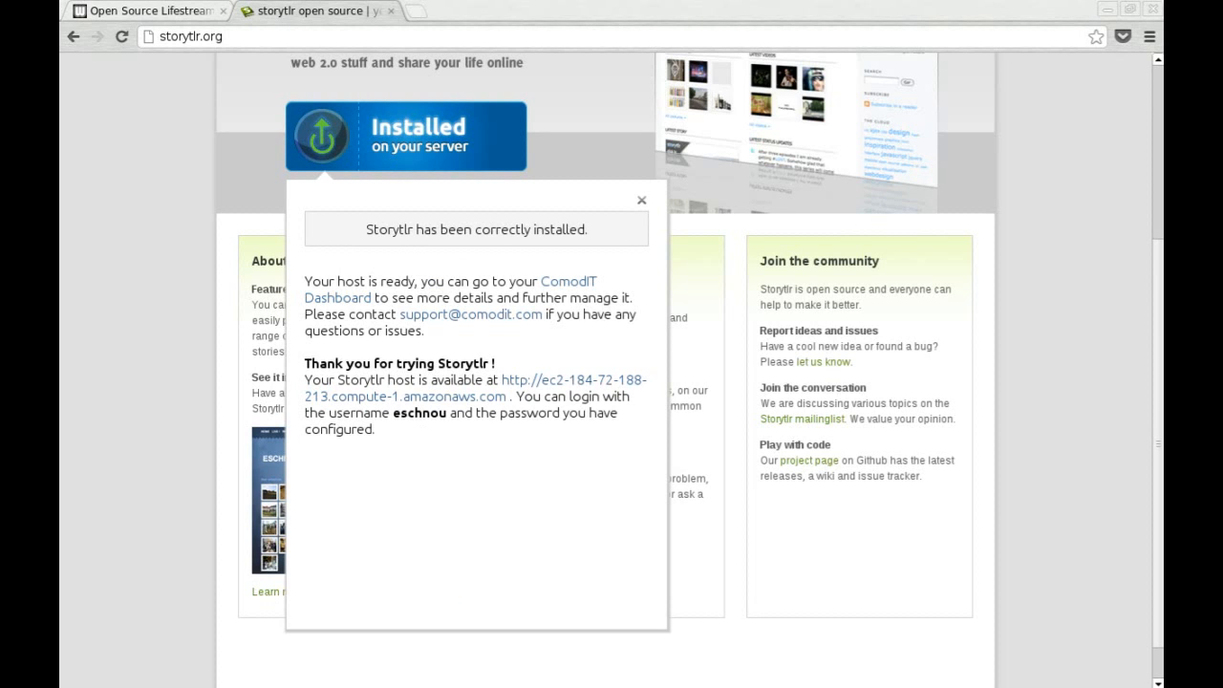
mouse_move(575, 382)
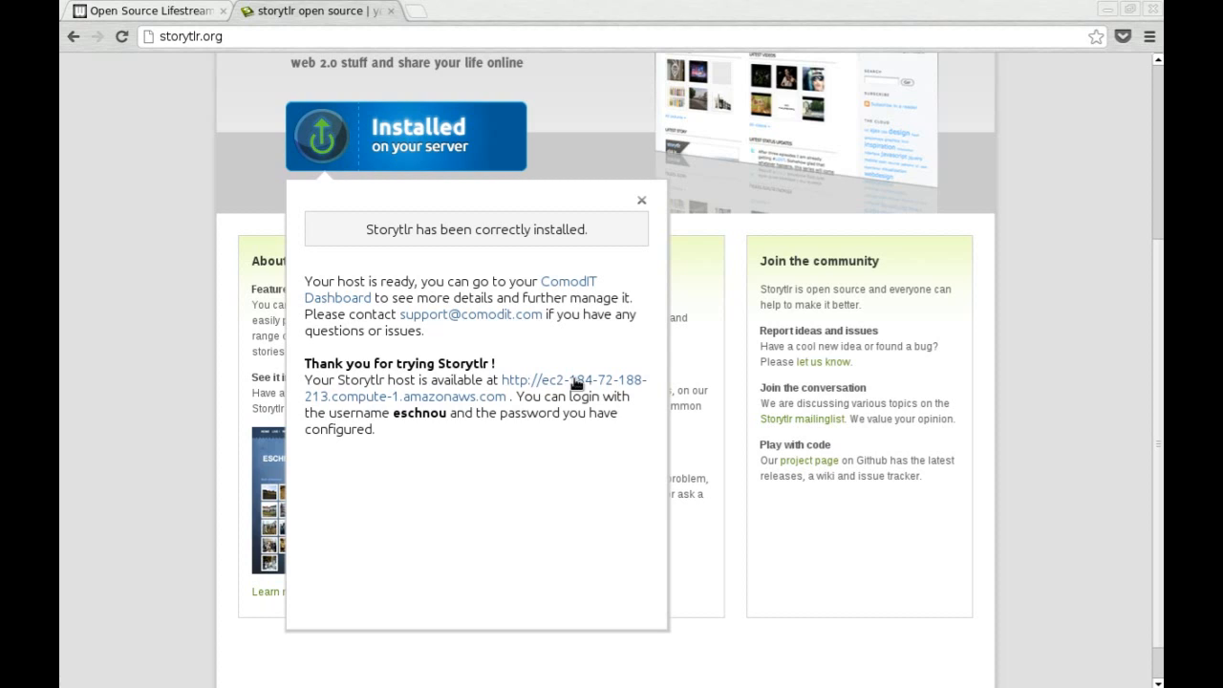
Step: Open the deployed Storytlr host and sign in to its admin as eschnou
click(568, 380)
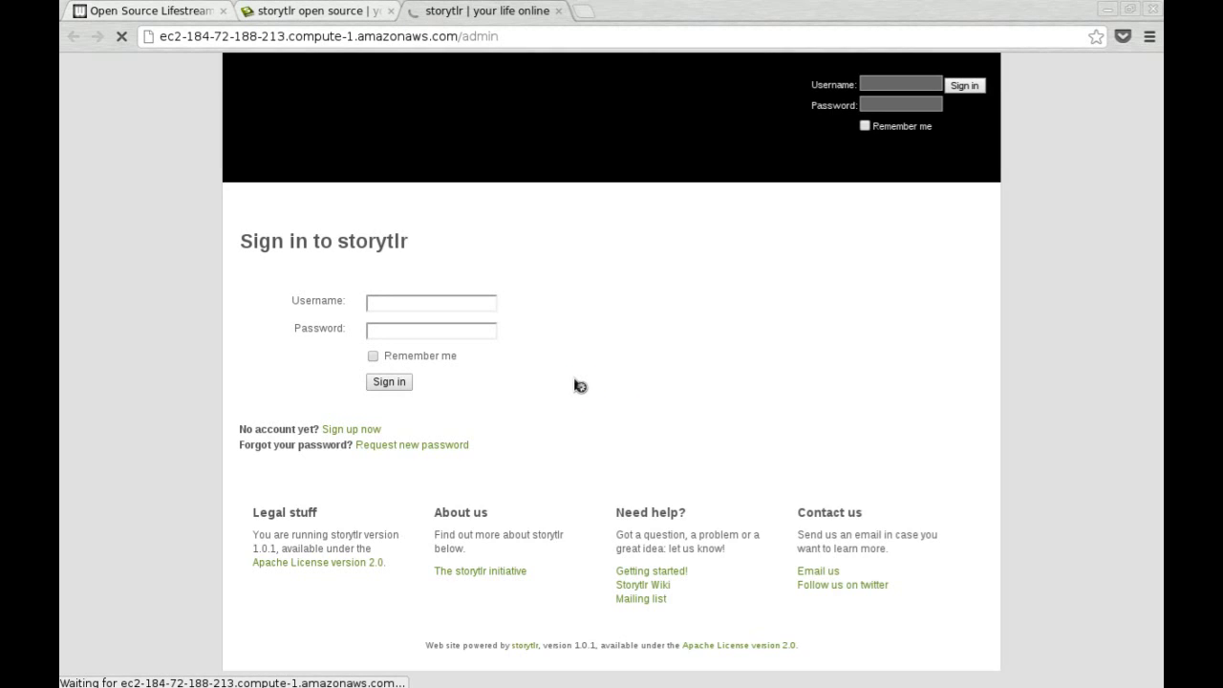
click(430, 303)
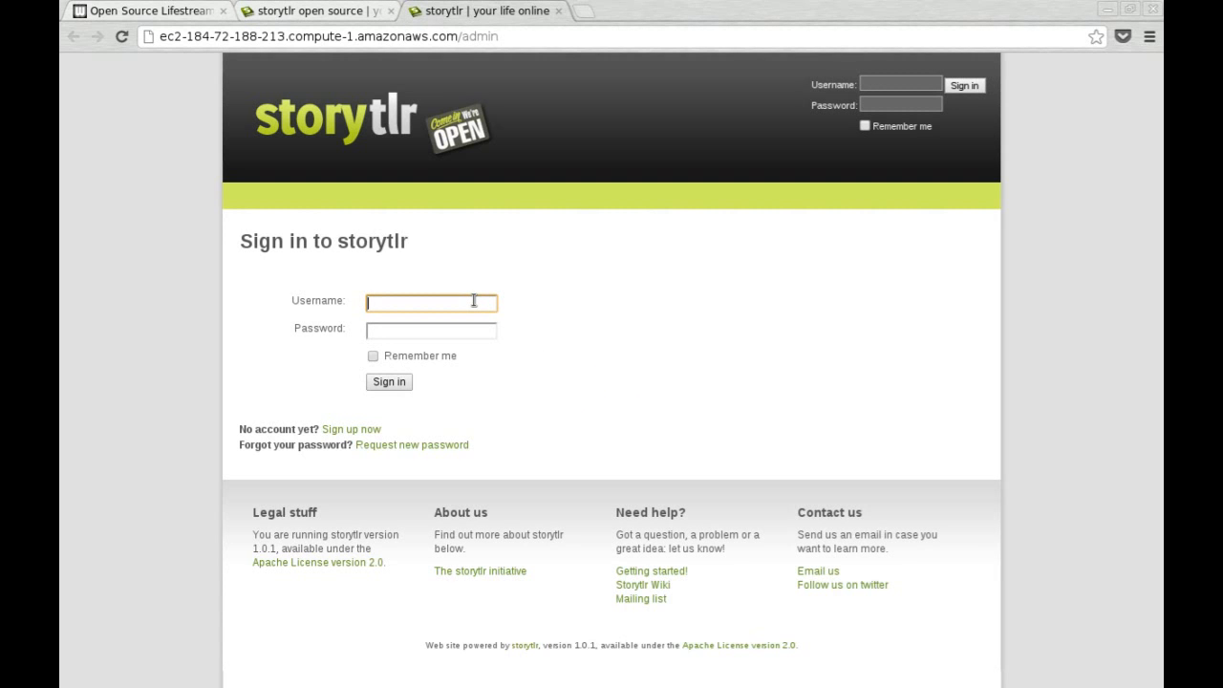
text(eschnou)
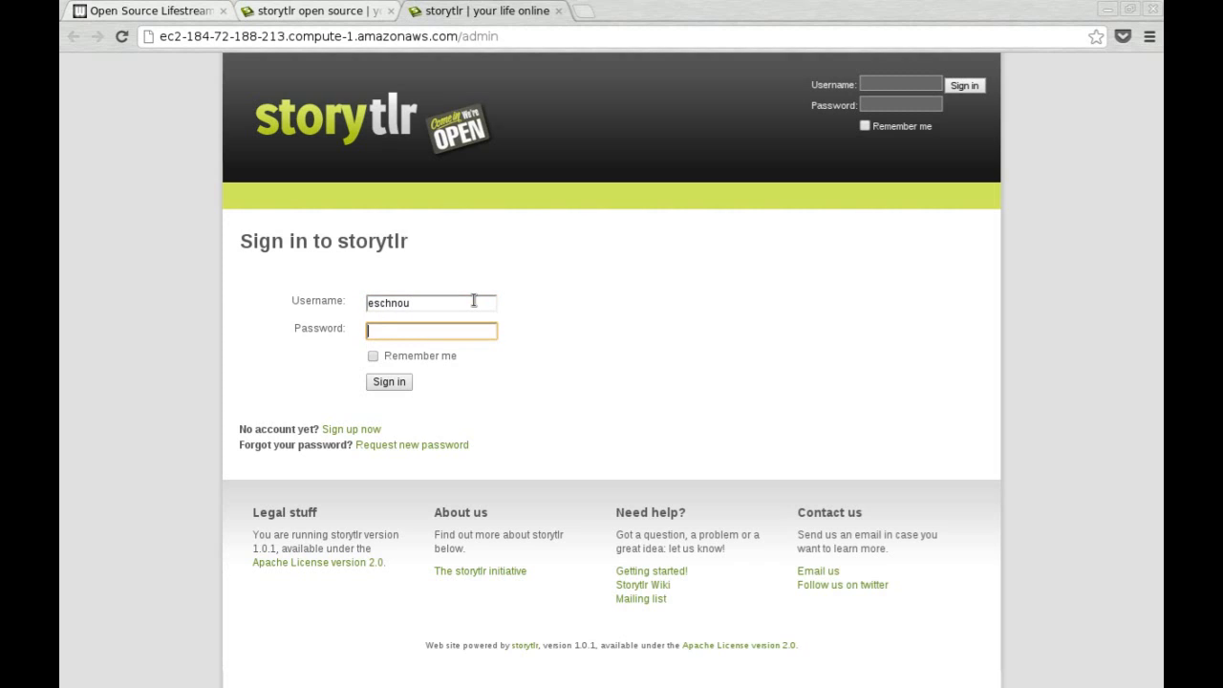
text(password)
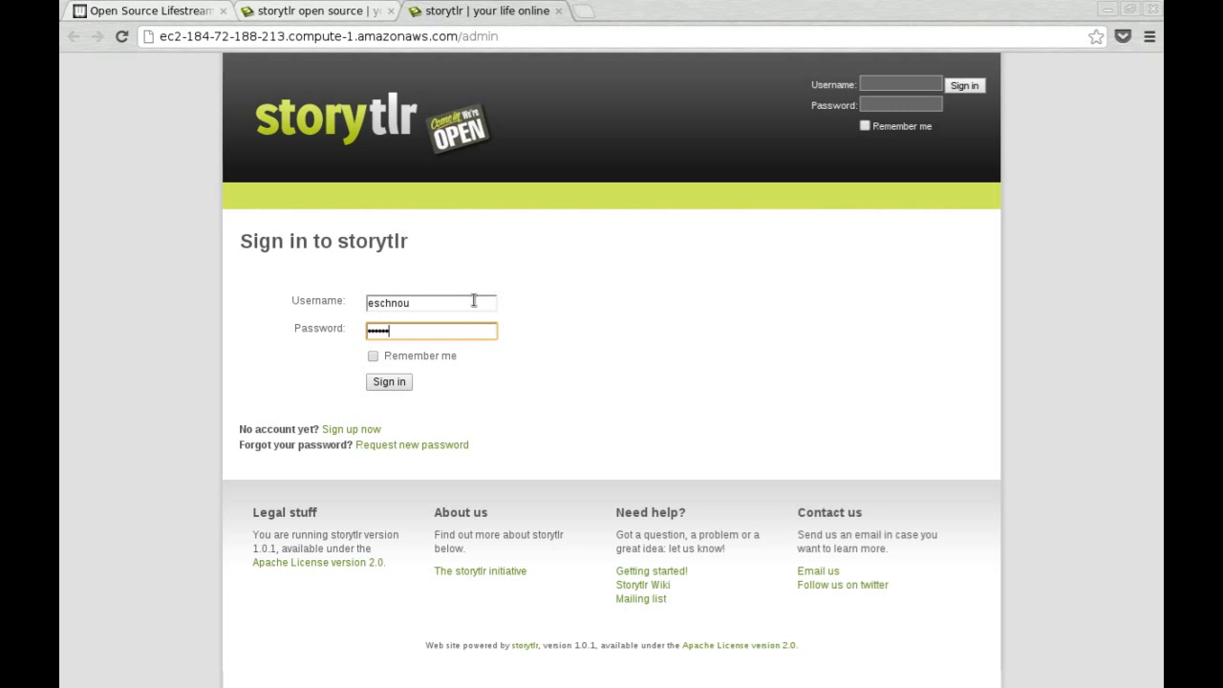
click(389, 381)
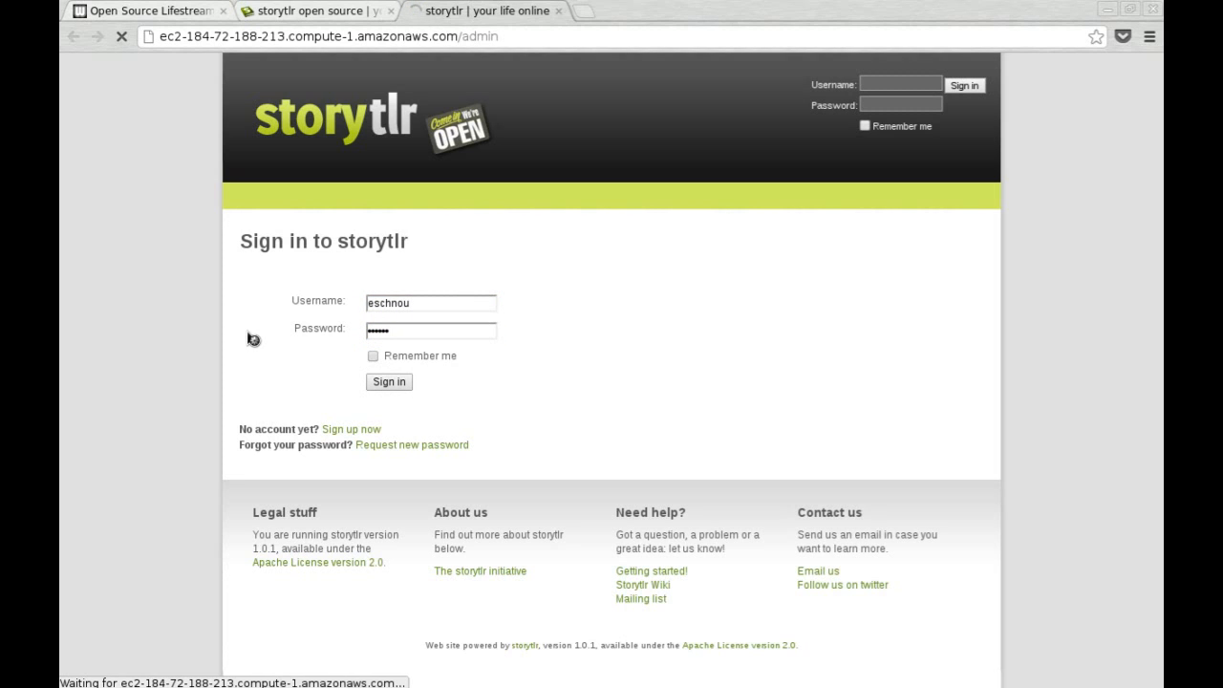
click(389, 381)
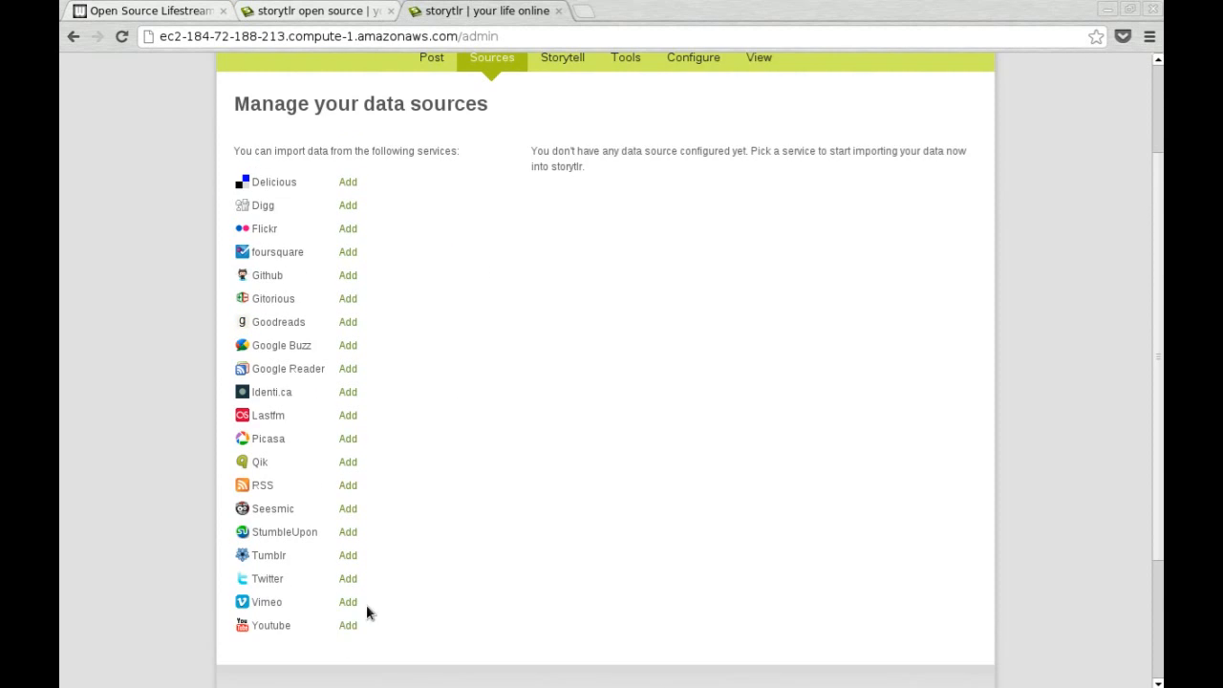
Step: Add YouTube user eschnou as a source, then view the lifestream of imported videos
click(346, 625)
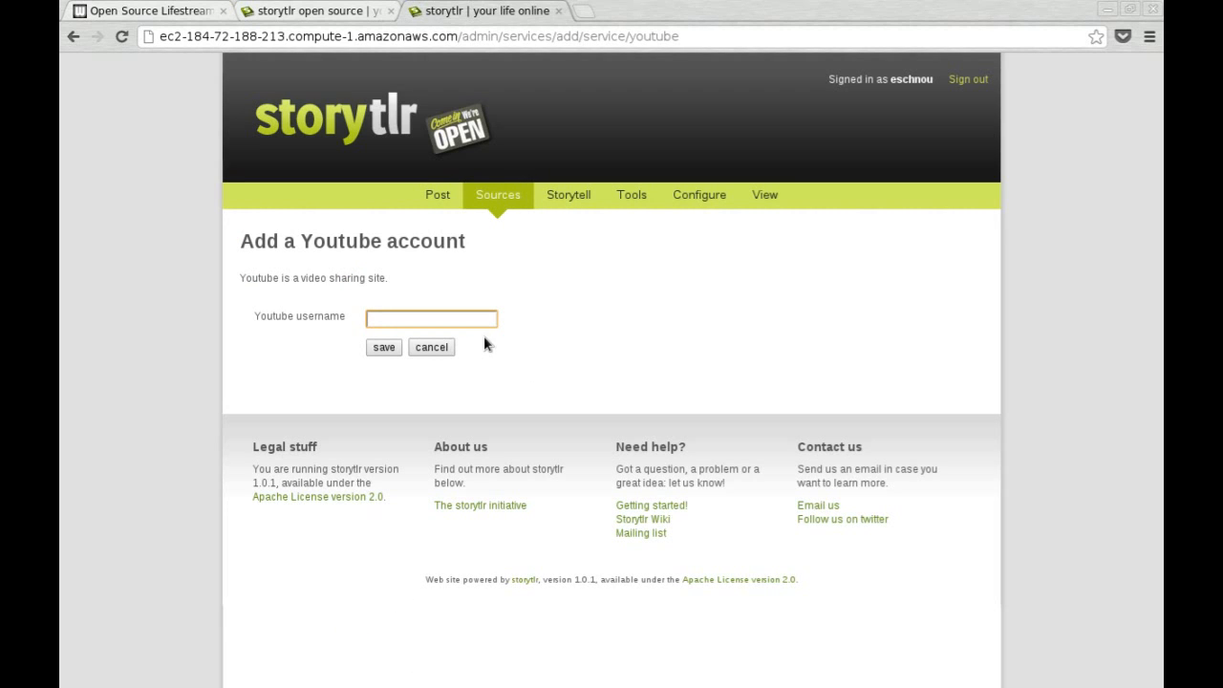
text(eschnou)
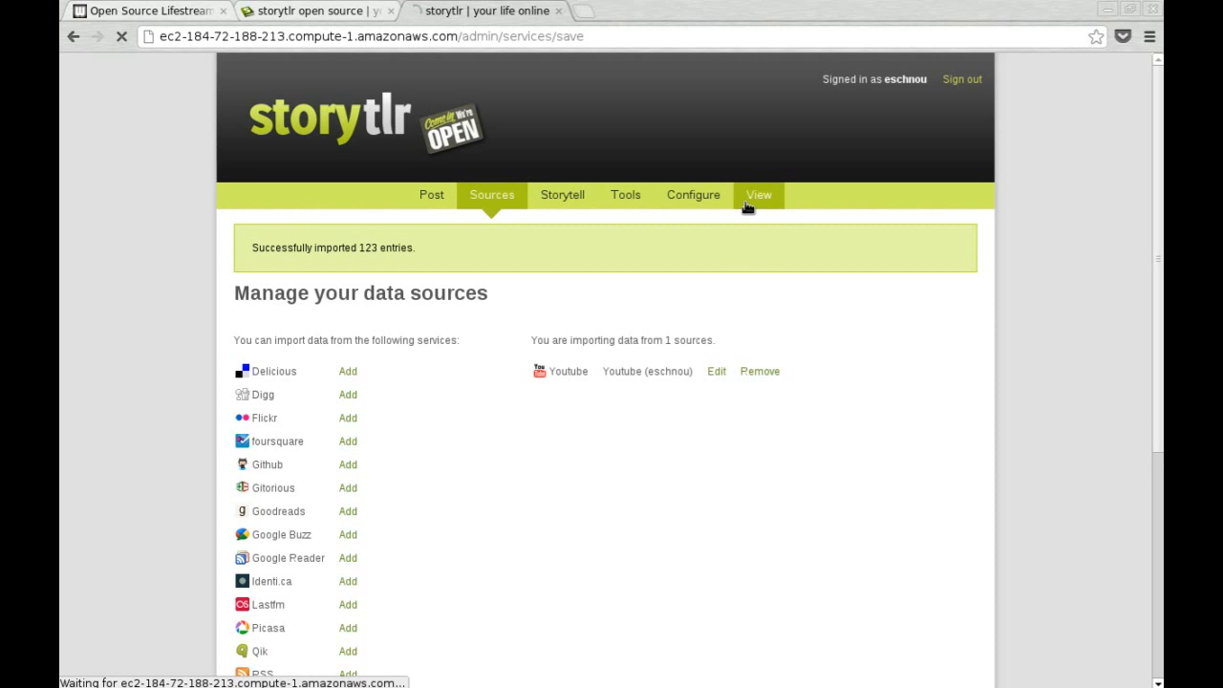
click(759, 195)
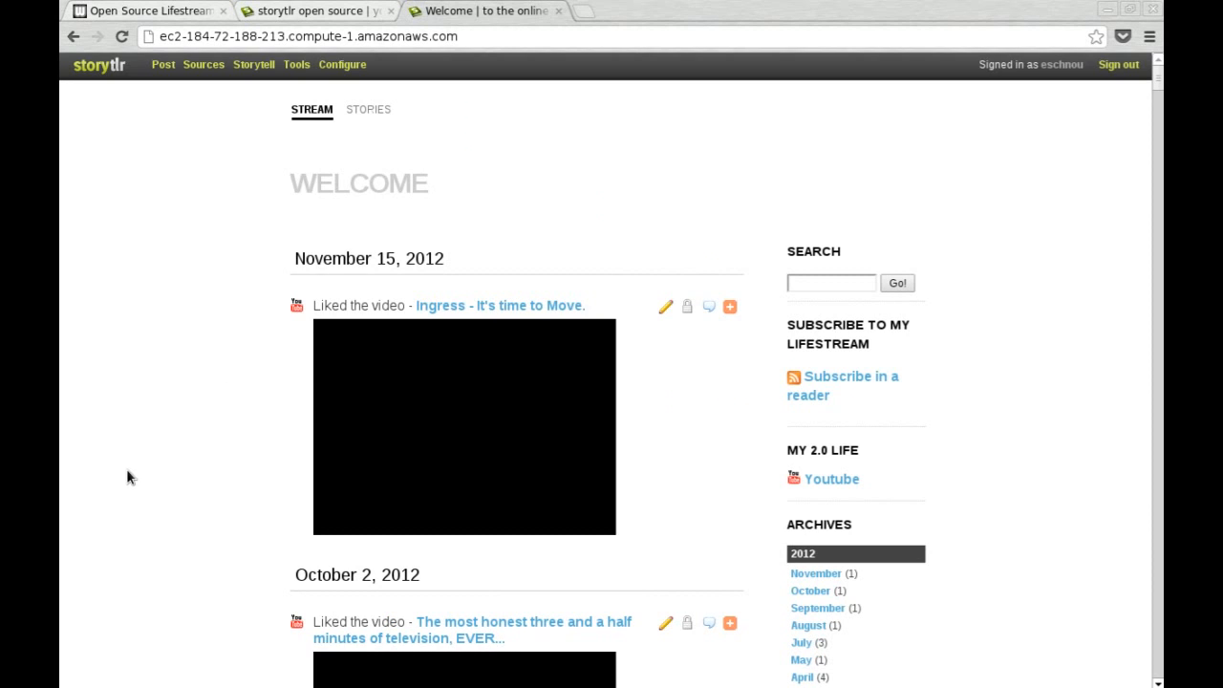
Step: Return to the storytlr.org tab, close the installed notice, and switch to the ComodIT dashboard
click(316, 11)
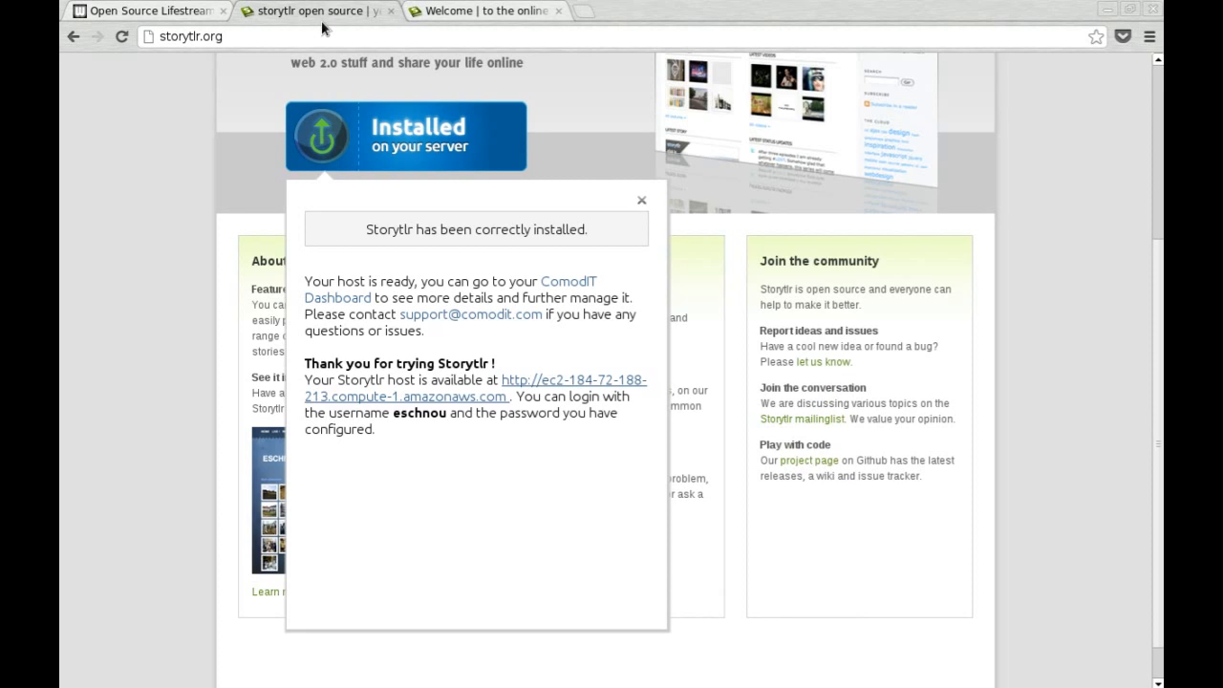
click(641, 200)
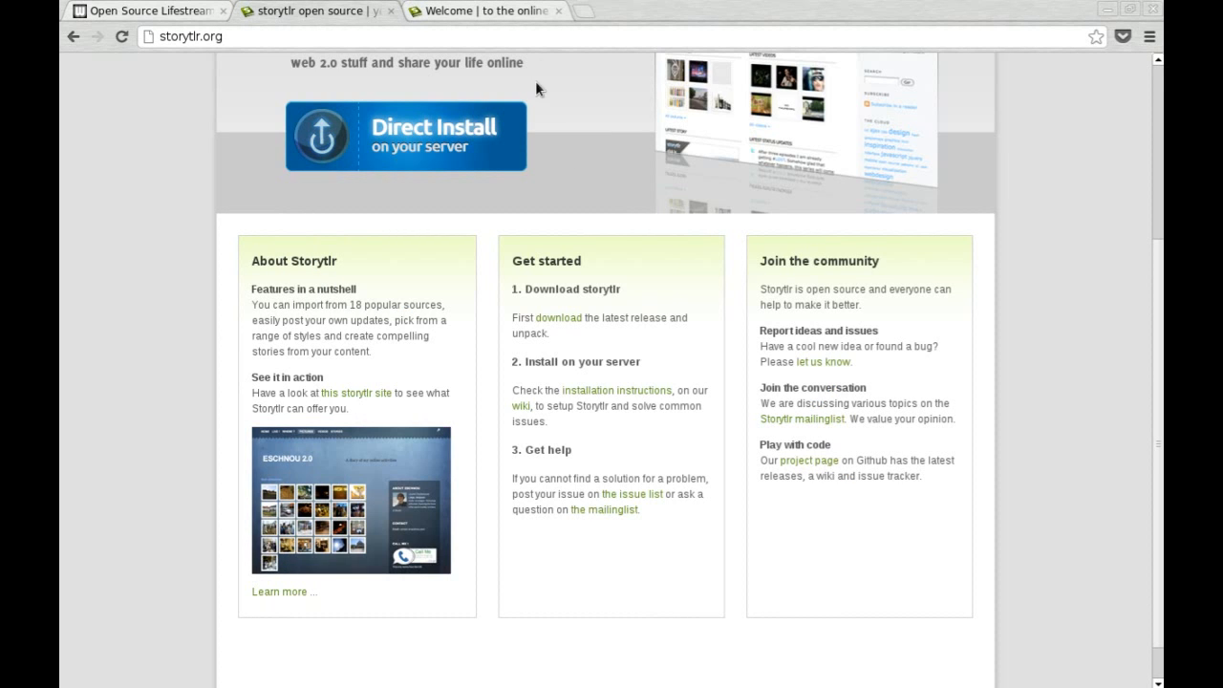
click(749, 10)
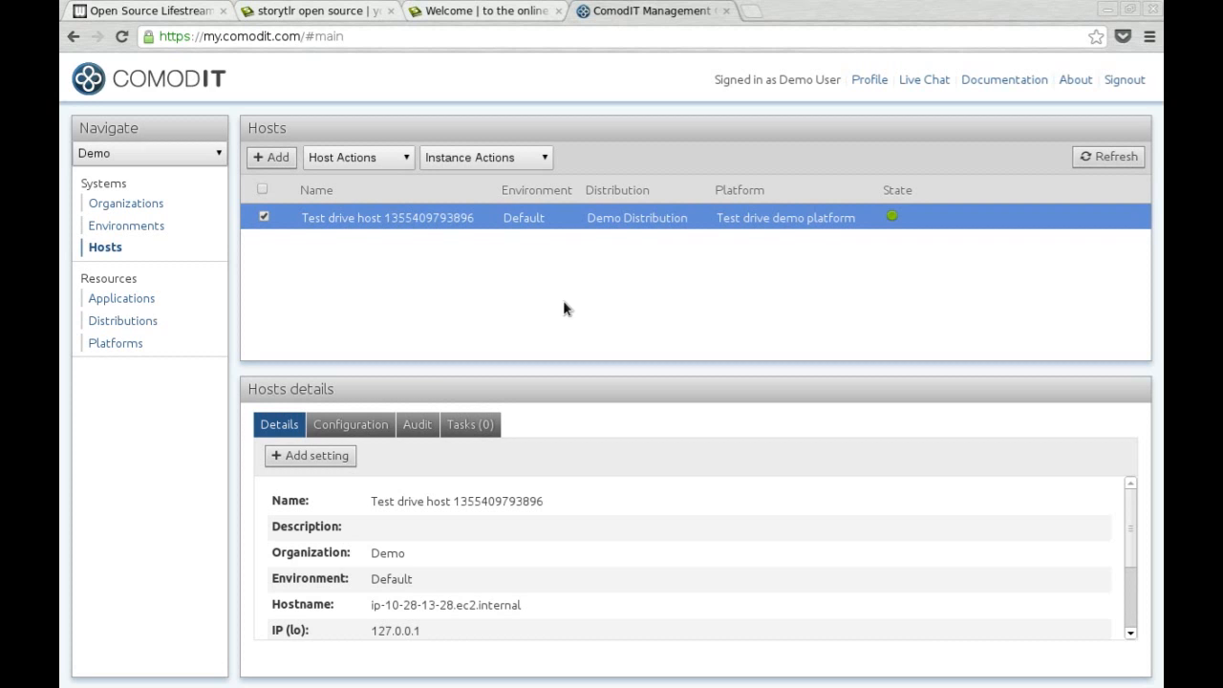
mouse_move(333, 432)
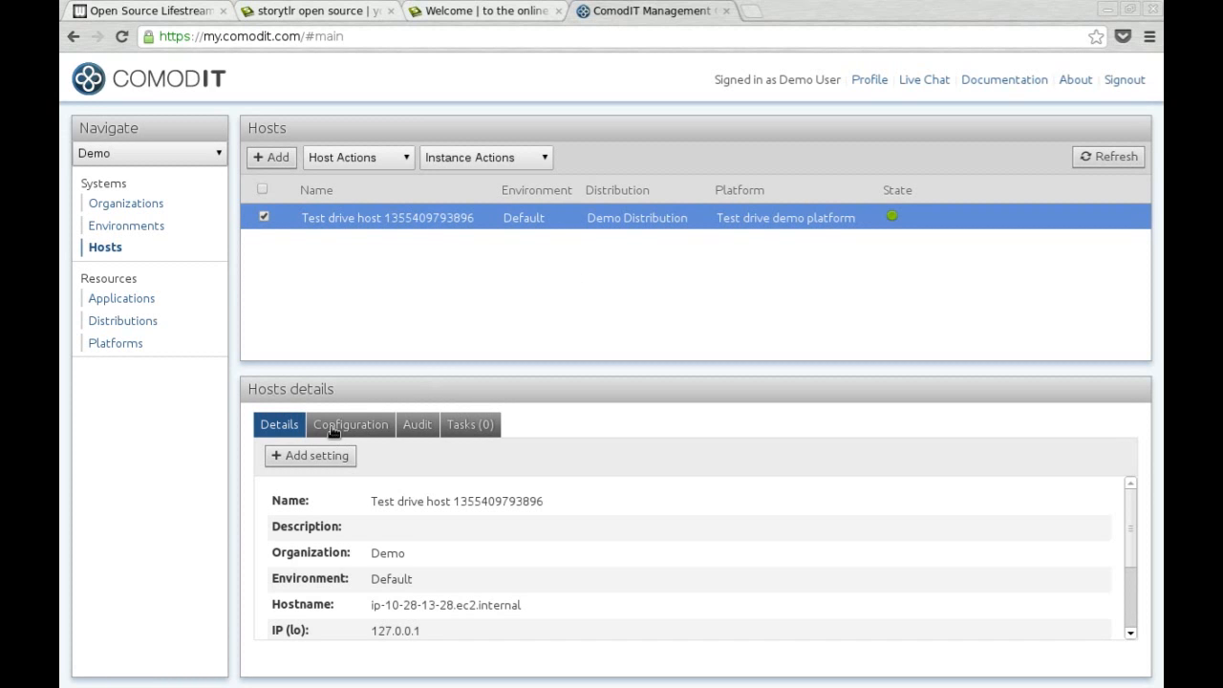
Step: Show the test drive host's Configuration with Storytlr installed, then its Platform resource
click(350, 424)
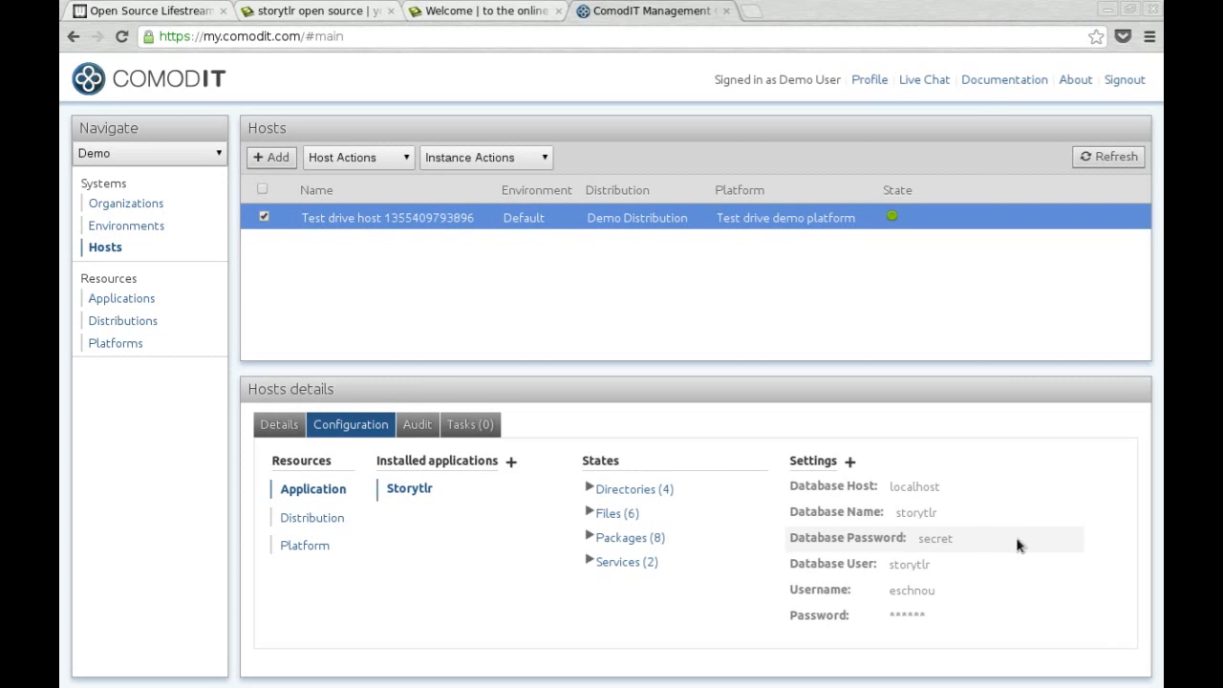
mouse_move(540, 557)
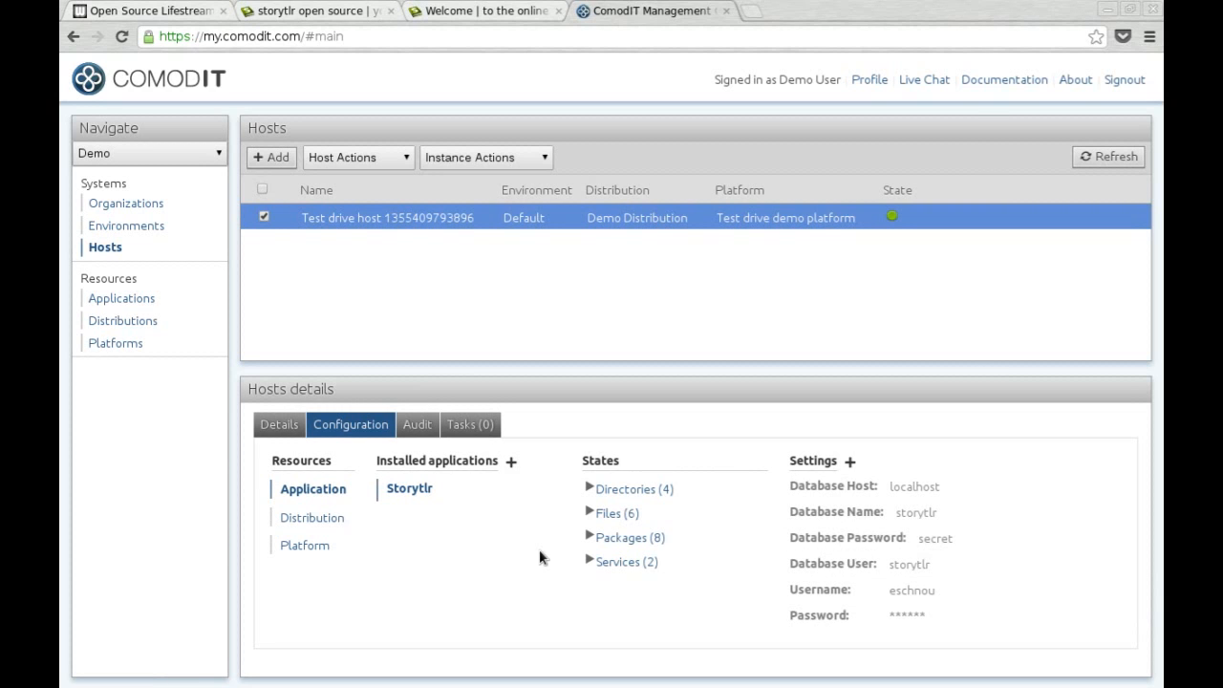
click(304, 545)
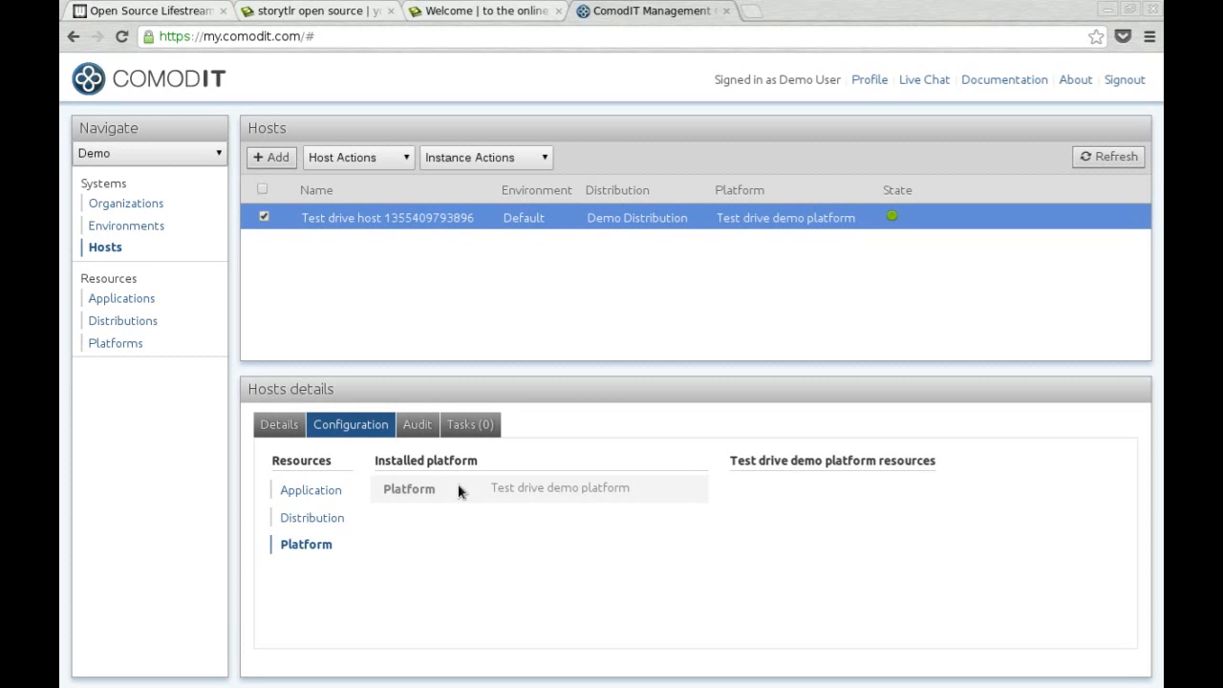
mouse_move(246, 292)
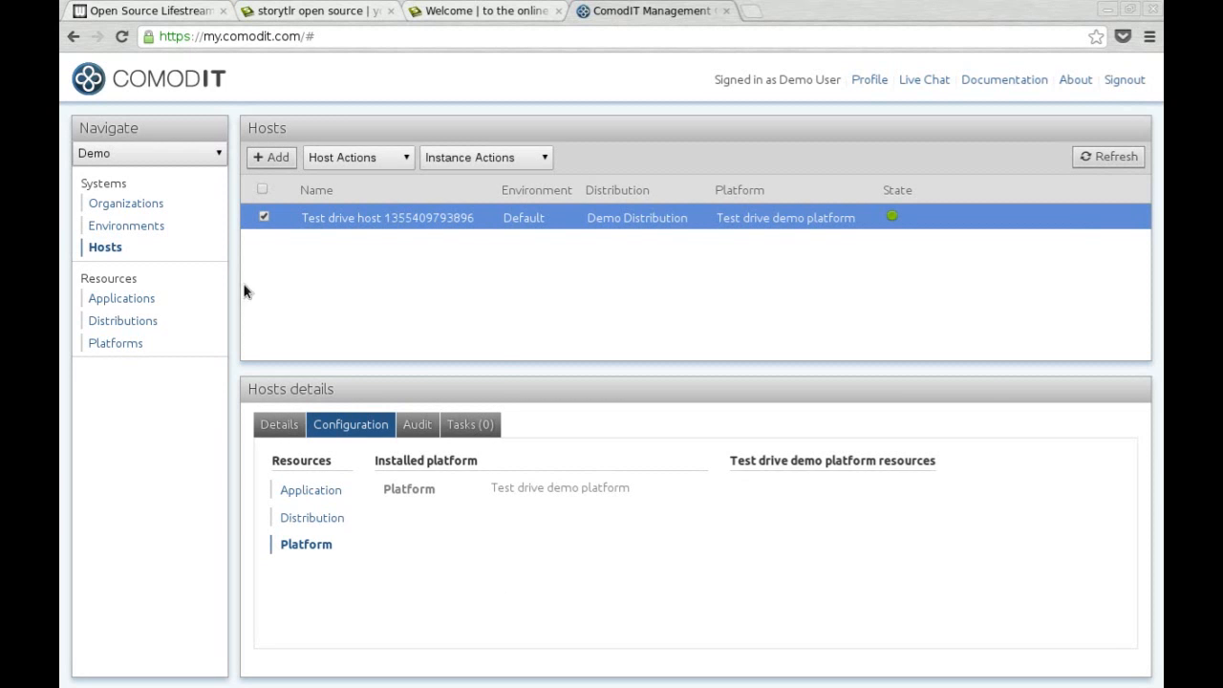
Step: Review Storytlr under Applications and its App Store listing, close the store, and sign out
click(121, 299)
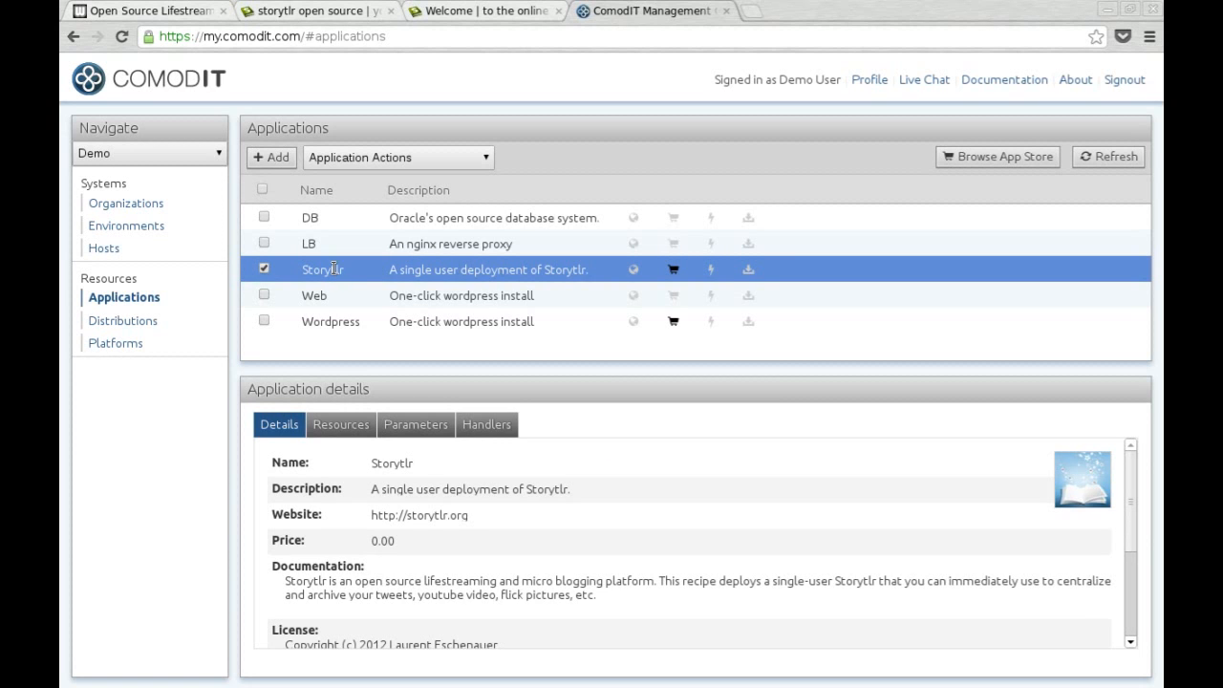
mouse_move(964, 183)
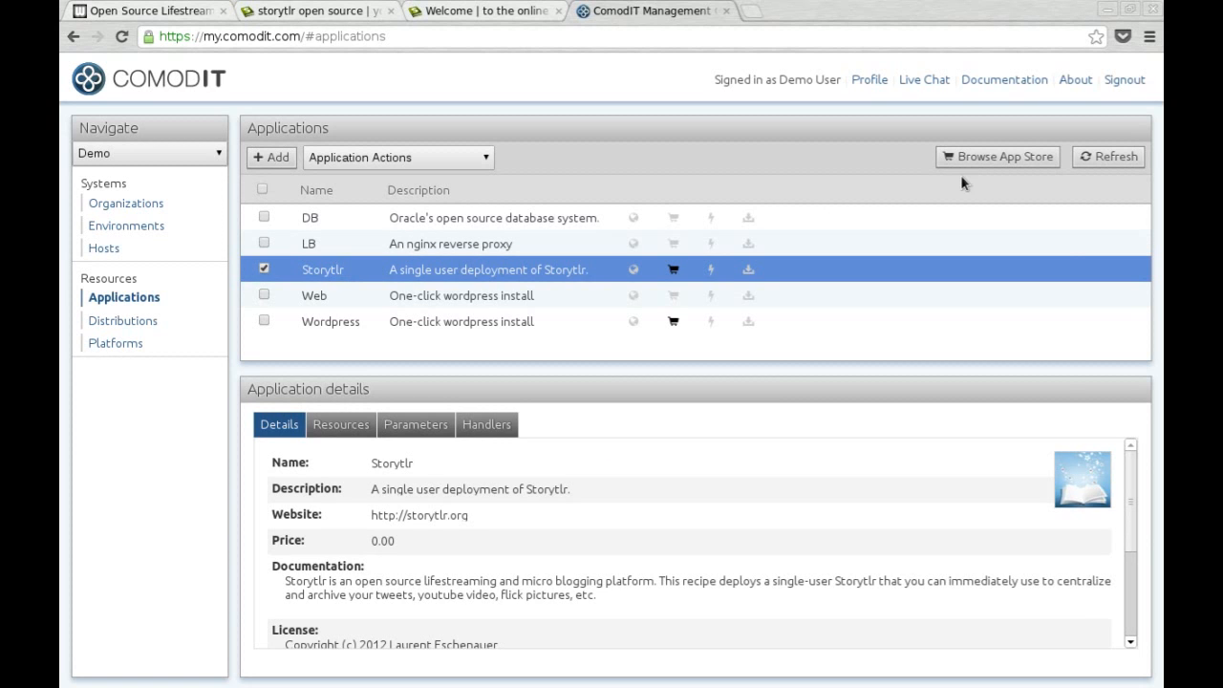
click(997, 157)
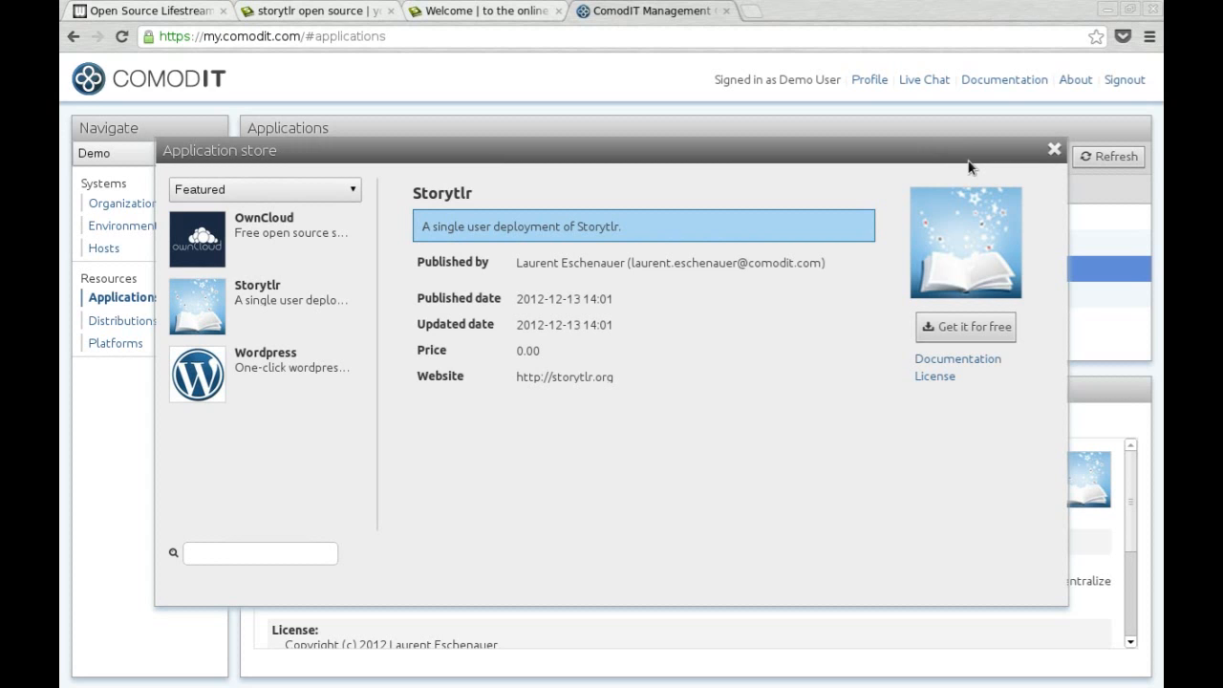
mouse_move(764, 505)
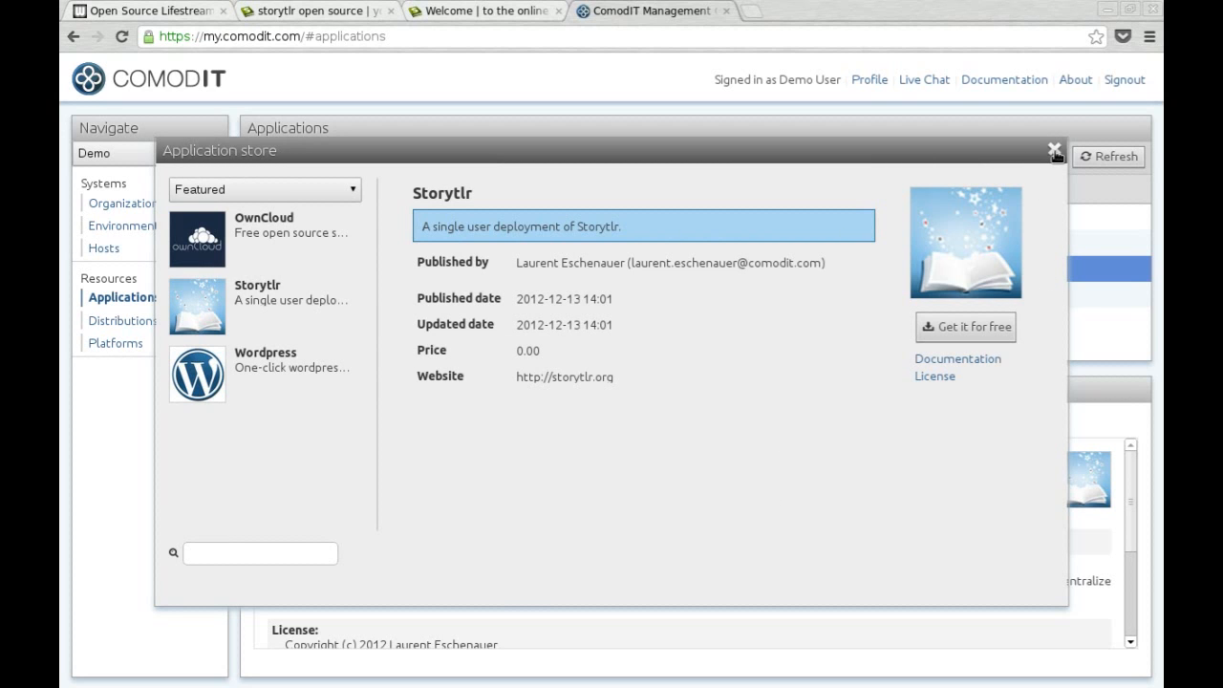
click(1055, 150)
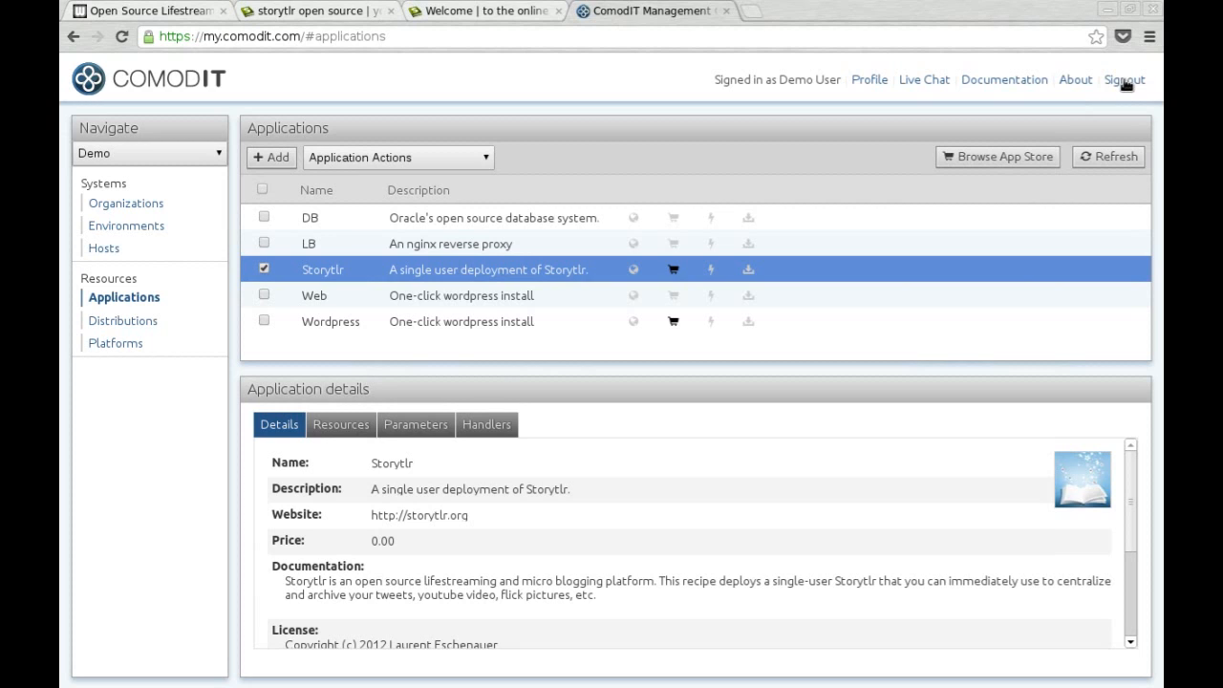
click(1125, 79)
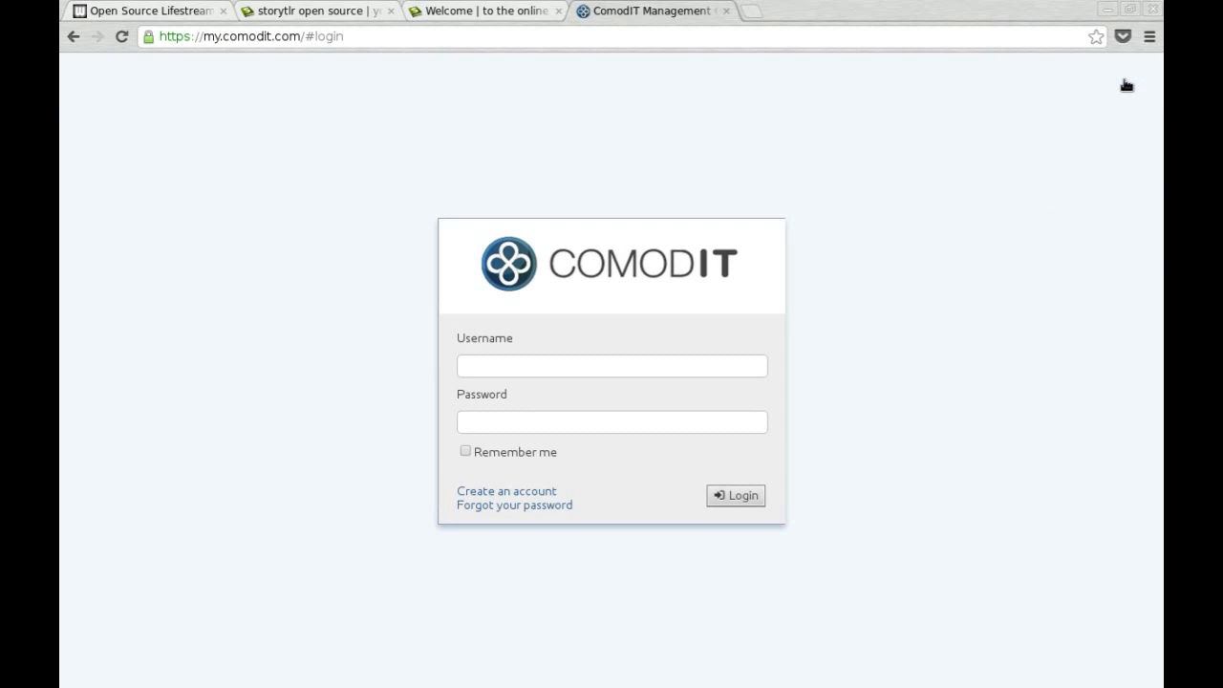